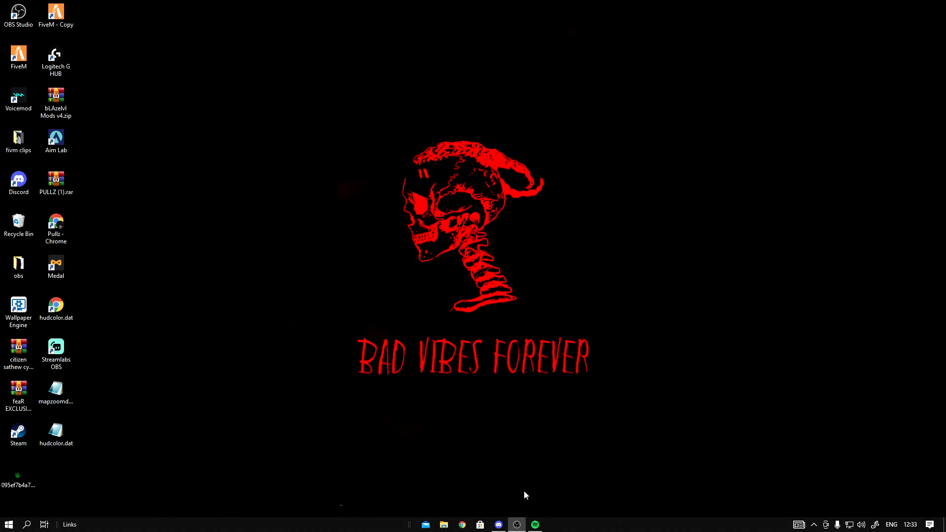
Follow the citizen sathew cyanblue MediaFire link in the Discord #graphic-packs channel.
{"action": "left_click", "coordinate": [499, 524]}
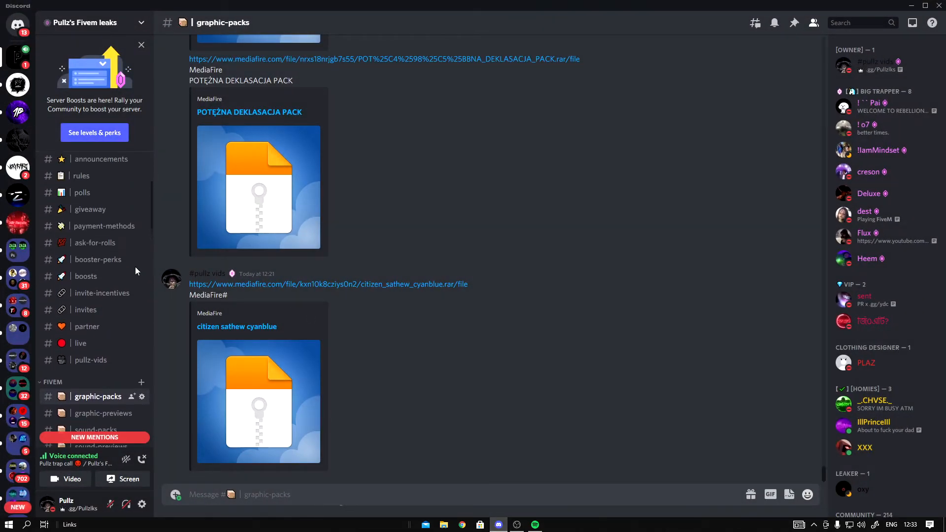
{"action": "scroll", "scroll_direction": "down", "scroll_amount": 3}
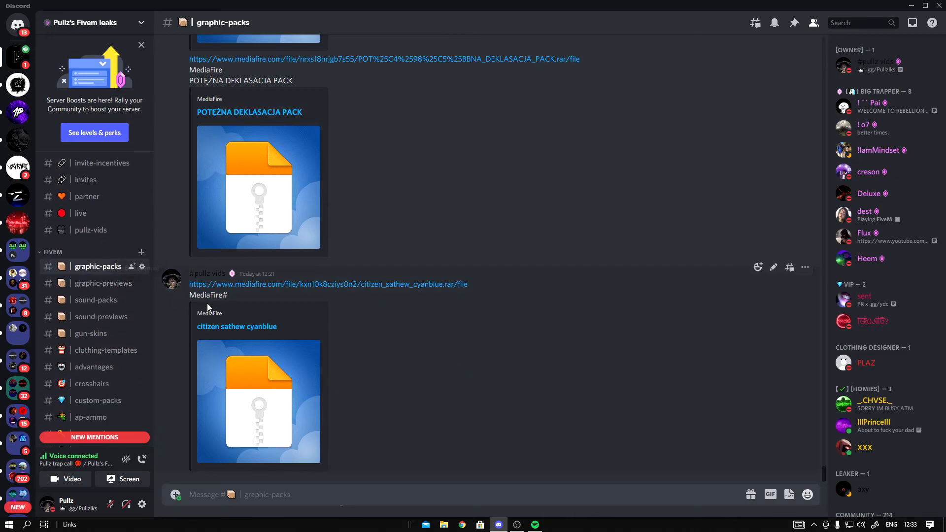
{"action": "mouse_move", "coordinate": [234, 326]}
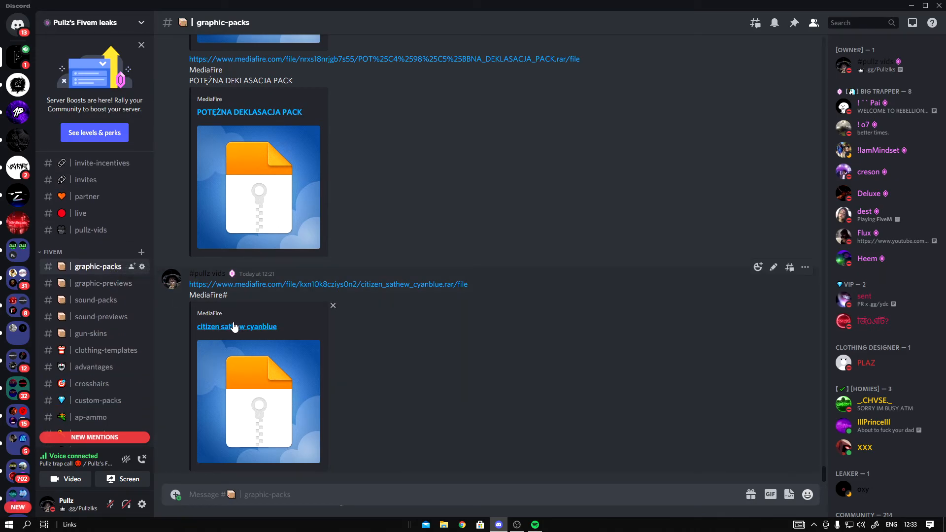
{"action": "left_click", "coordinate": [236, 326]}
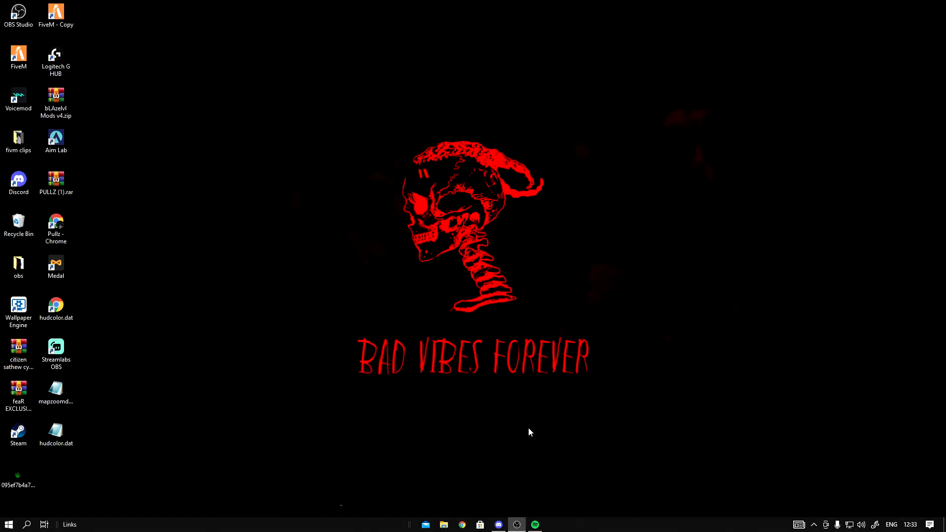
Open citizen sathew cyanblue.rar from Downloads in WinRAR and begin searching for FiveM.
{"action": "left_click", "coordinate": [443, 523]}
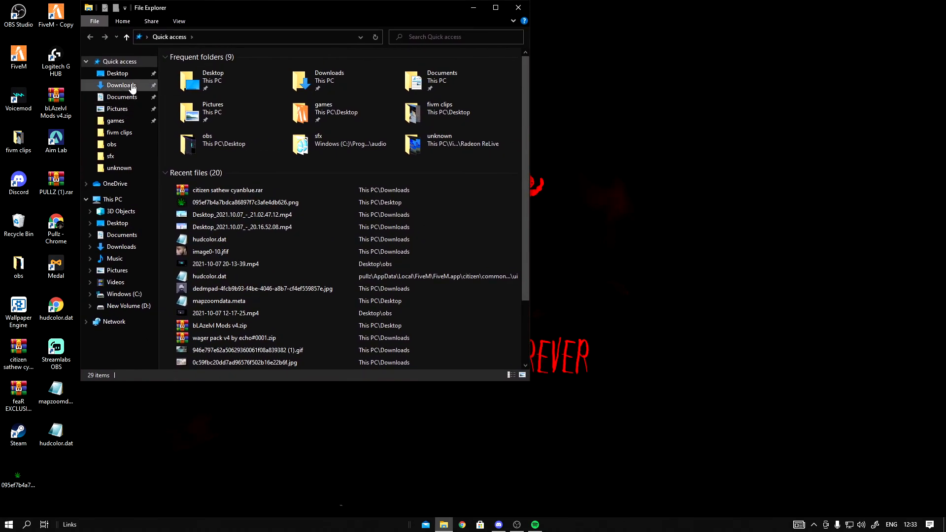
{"action": "double_click", "coordinate": [228, 190]}
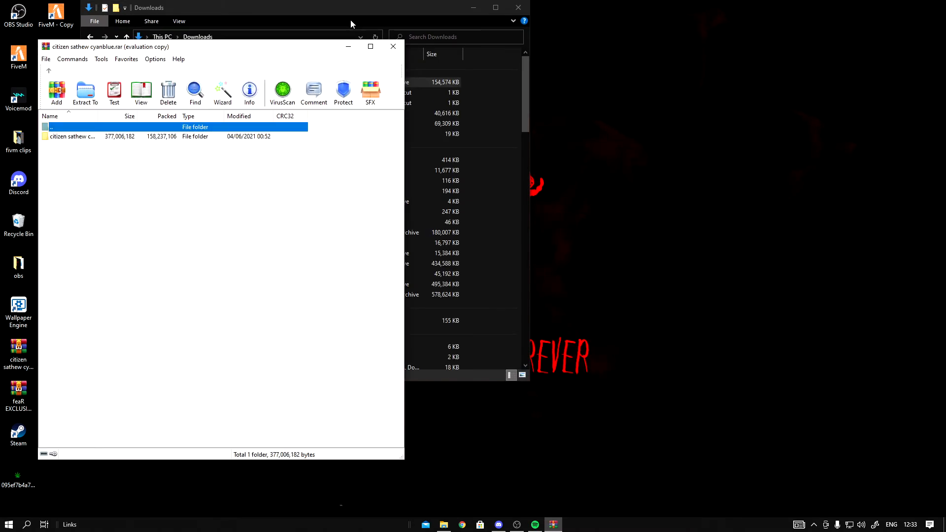
{"action": "left_click", "coordinate": [517, 7]}
{"action": "type", "text": "fivem"}
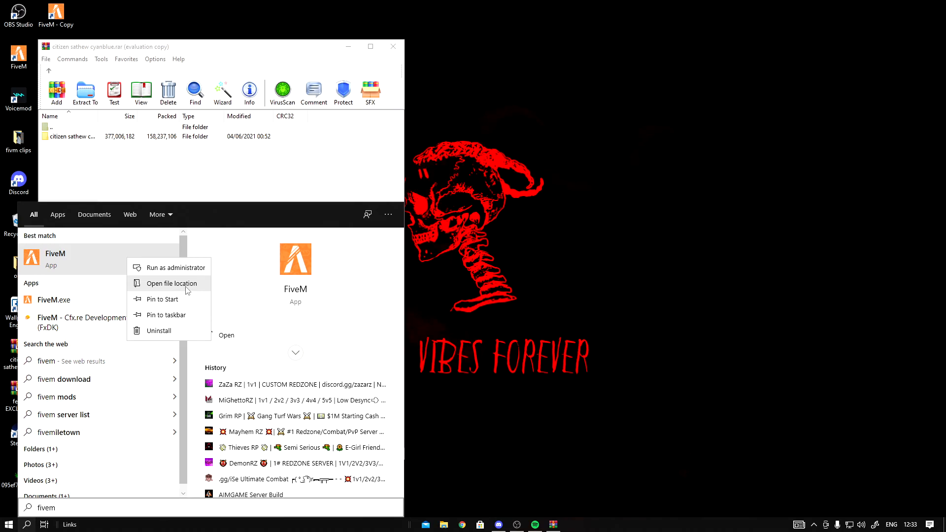
Open FiveM's file location and go into FiveM Application Data's citizen folder.
{"action": "left_click", "coordinate": [171, 282]}
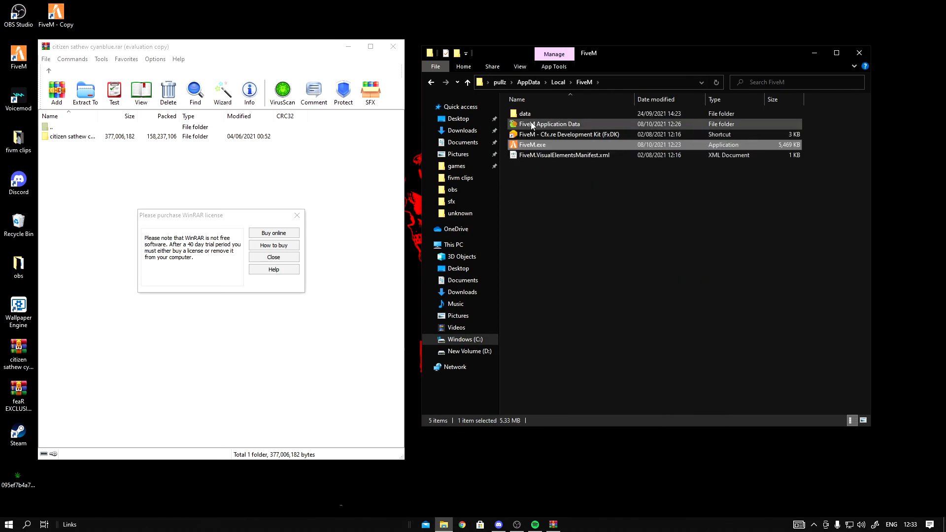
{"action": "double_click", "coordinate": [549, 124]}
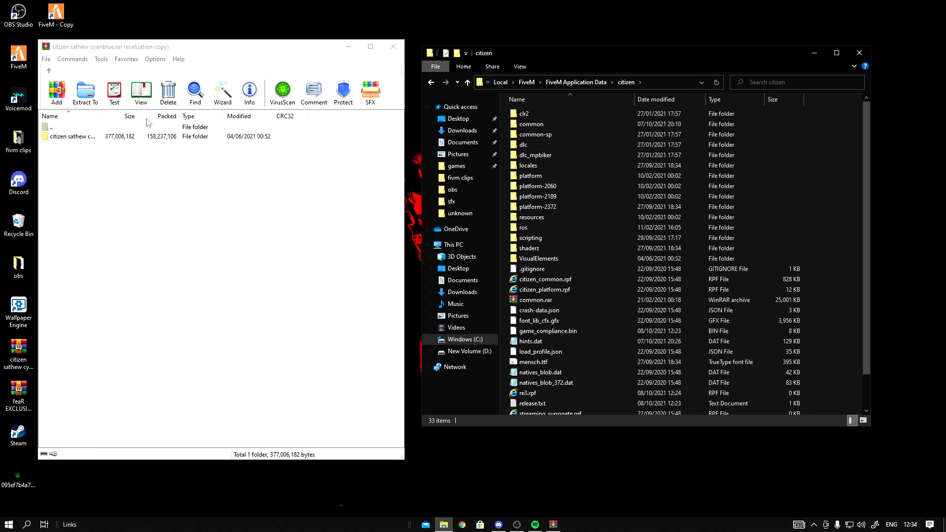
Drag all pack files into the citizen folder, then launch FiveM from its desktop shortcut.
{"action": "left_click", "coordinate": [72, 136]}
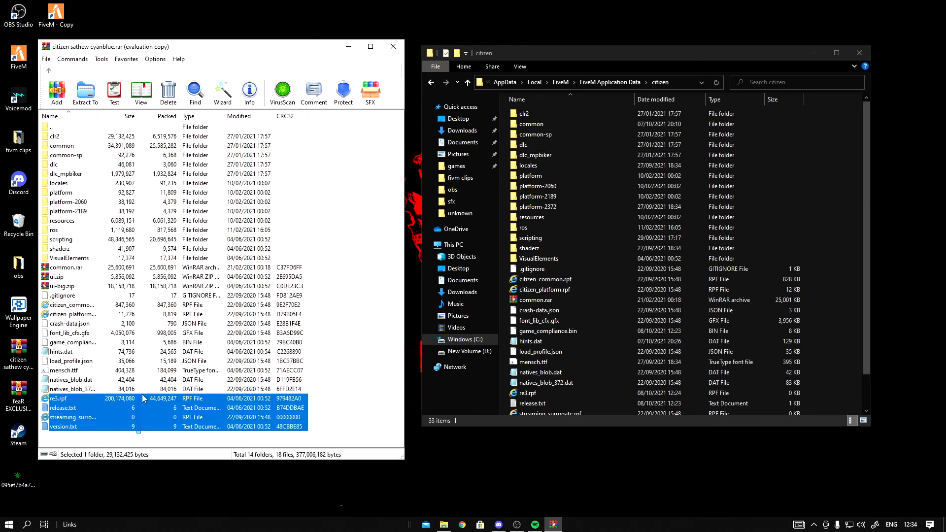
{"action": "key", "text": "ctrl+a"}
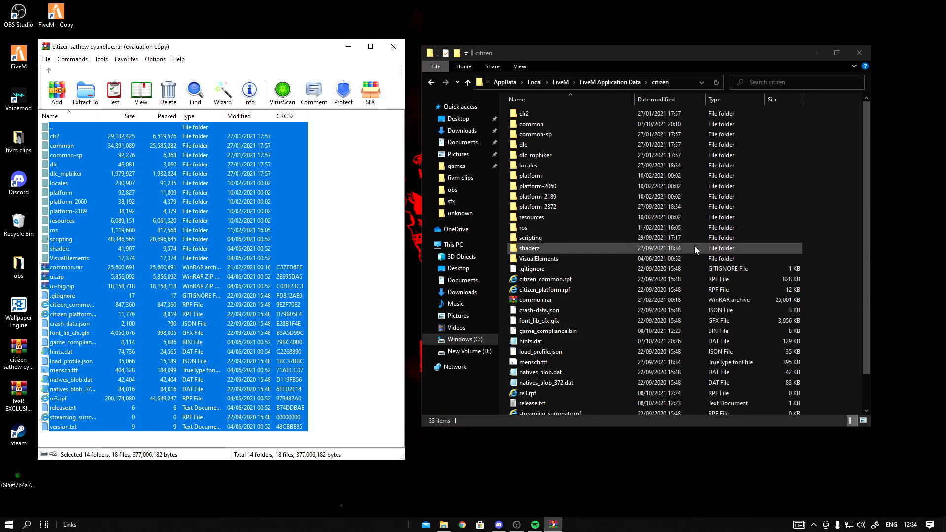
{"action": "left_click", "coordinate": [393, 46]}
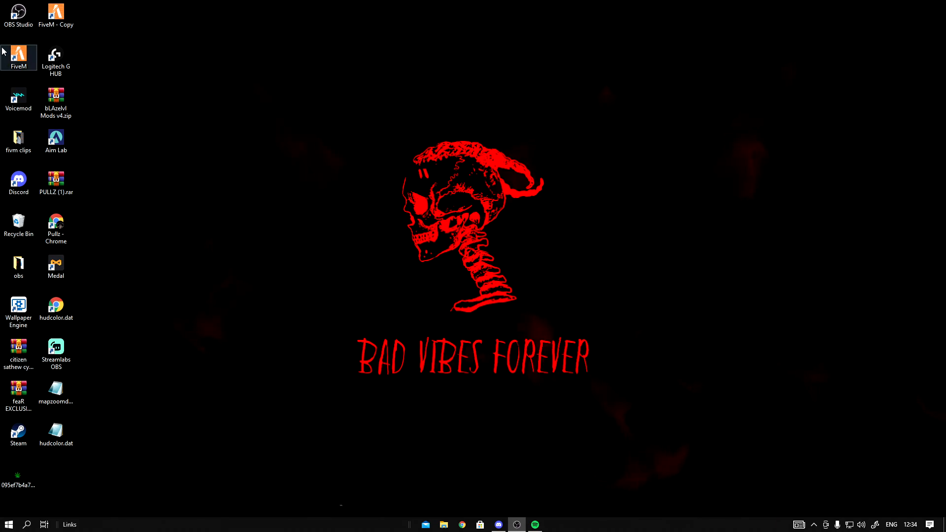
{"action": "double_click", "coordinate": [19, 54]}
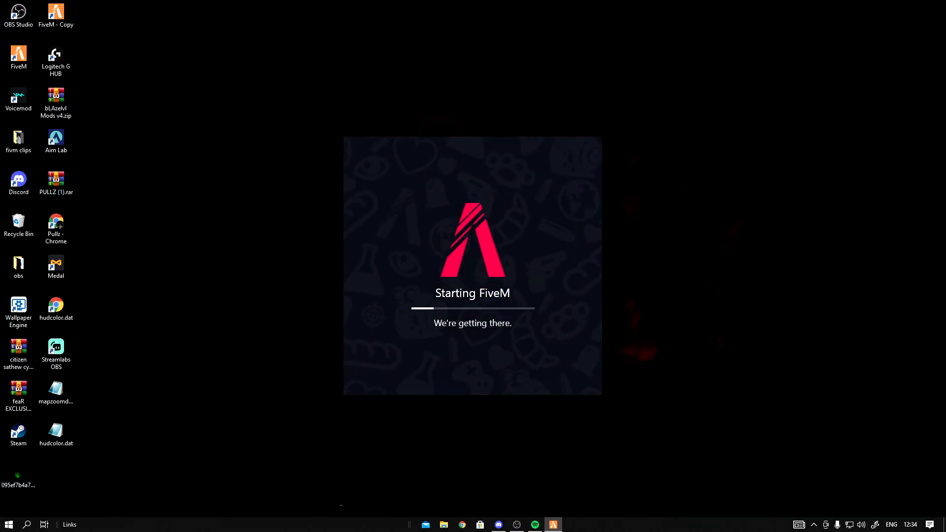